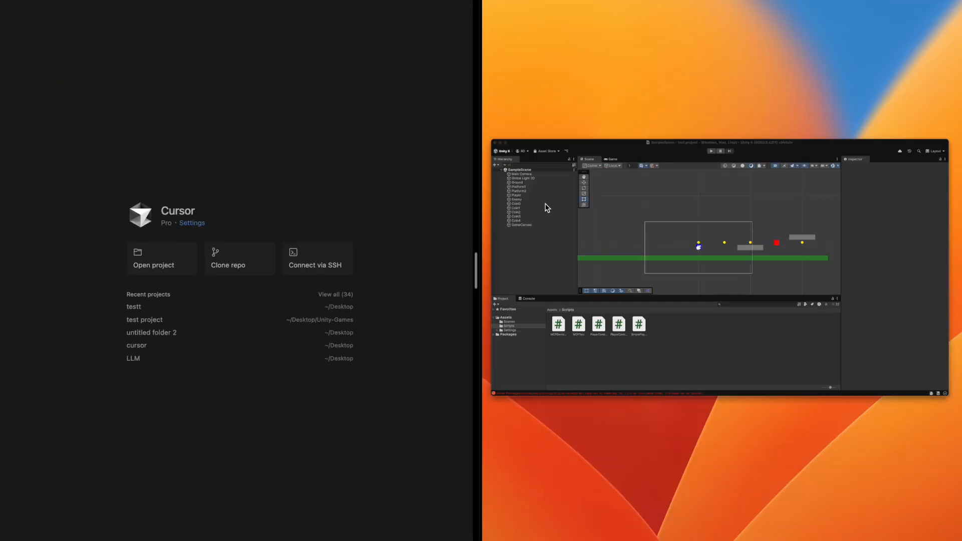
Start typing 'connect to unity mcp server' in a new Cursor agent chat.
{"action": "type", "text": "connect to un"}
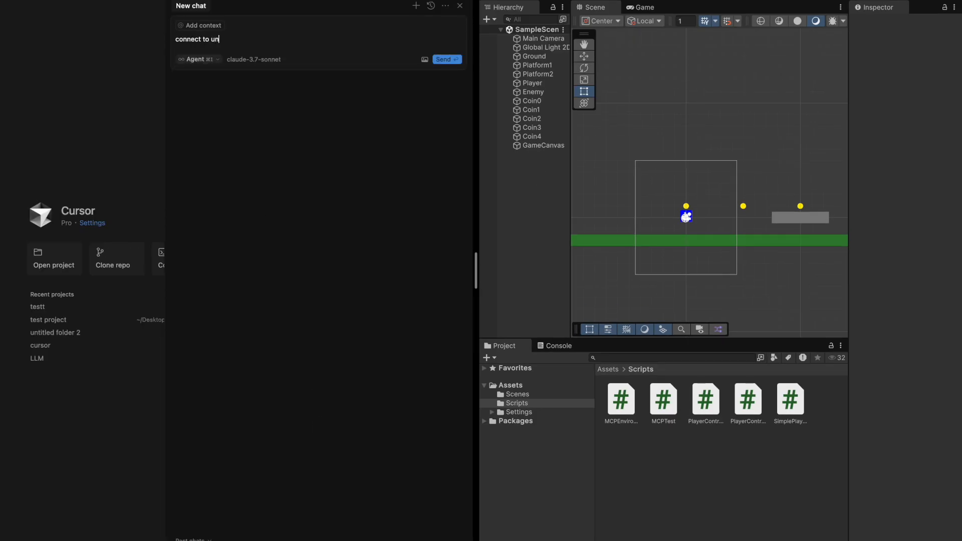
Send the connection request so the agent verifies the Unity MCP server link.
{"action": "left_click", "coordinate": [446, 59]}
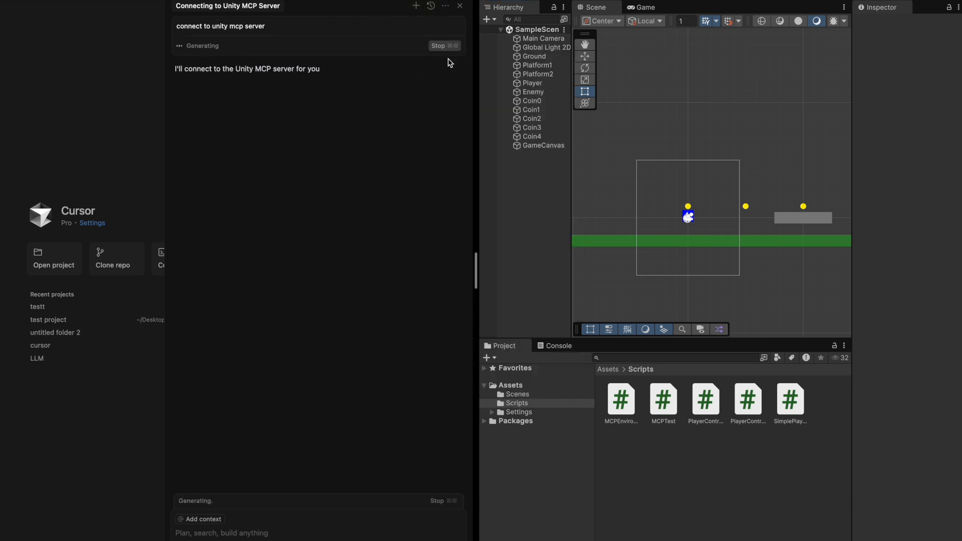
{"action": "left_click", "coordinate": [544, 39]}
{"action": "type", "text": "change camera angle to"}
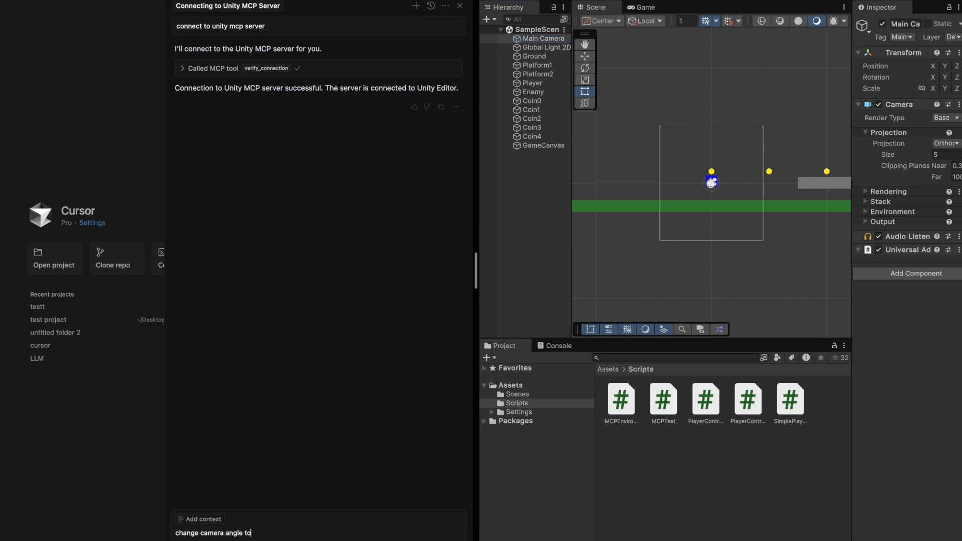
Have the agent move the Main Camera to 60,70,80, then revert it to 0,0,0.
{"action": "type", "text": "60,70,80"}
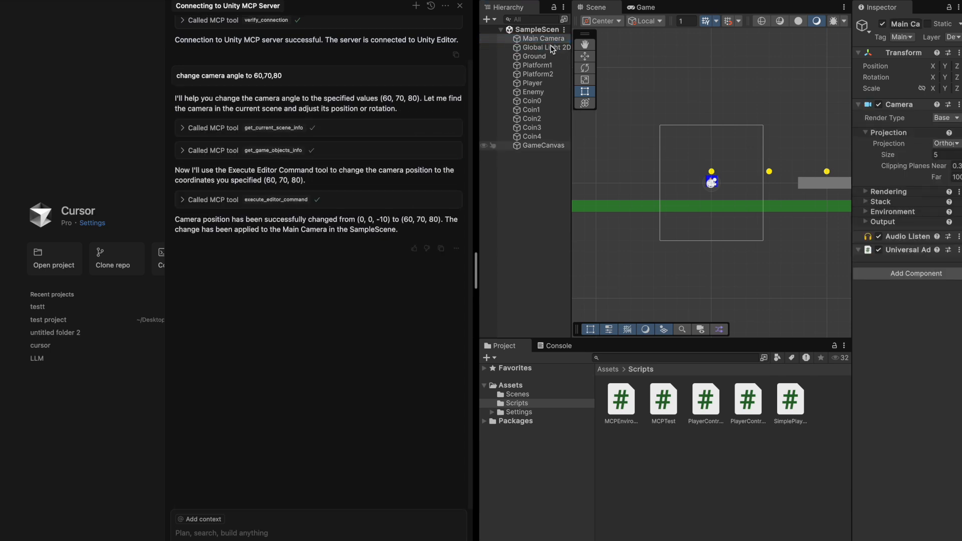
{"action": "left_click", "coordinate": [533, 55]}
{"action": "type", "text": "revert back to 0,0,0"}
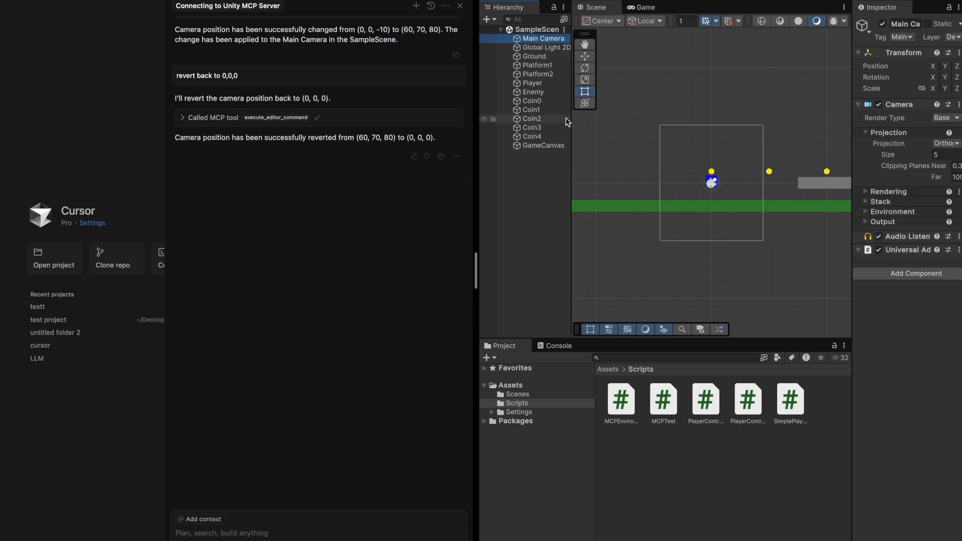
Ask the agent to create a pink sphere, then type 'delete the pink sphere'.
{"action": "left_click", "coordinate": [532, 83]}
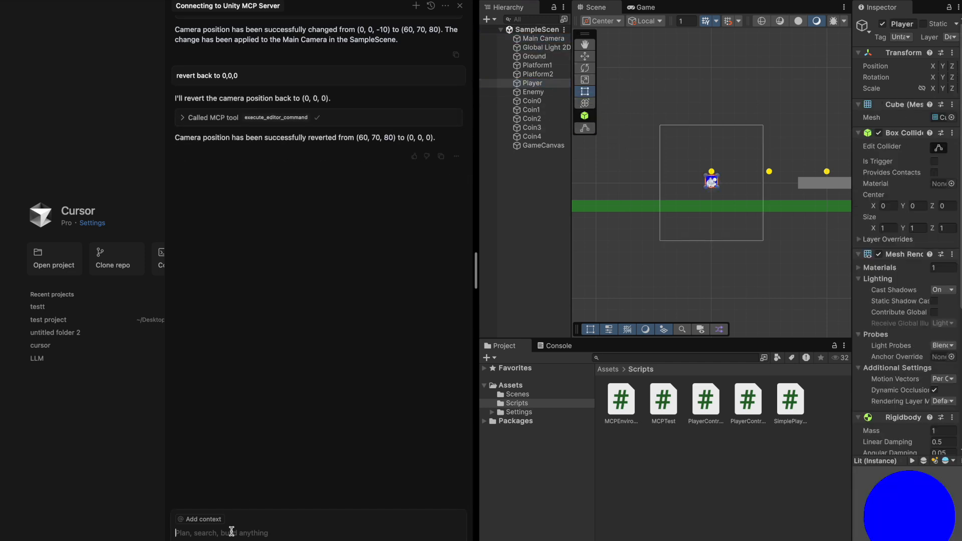
{"action": "type", "text": "create a pink sphere"}
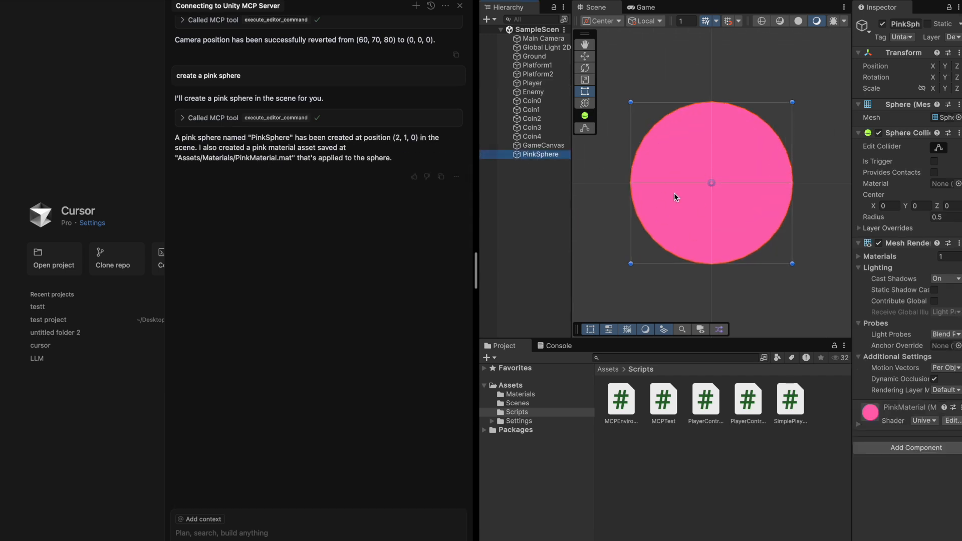
{"action": "type", "text": "delete the pink sp"}
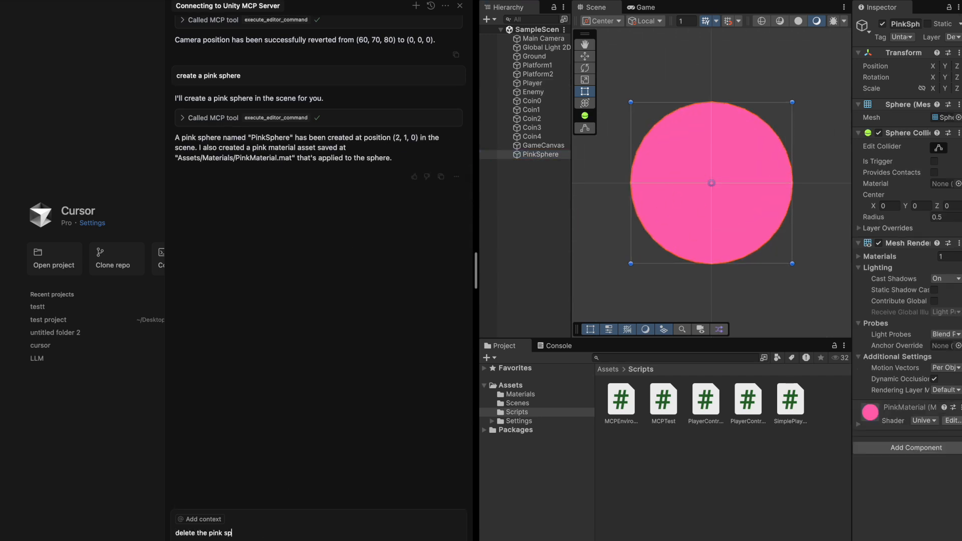